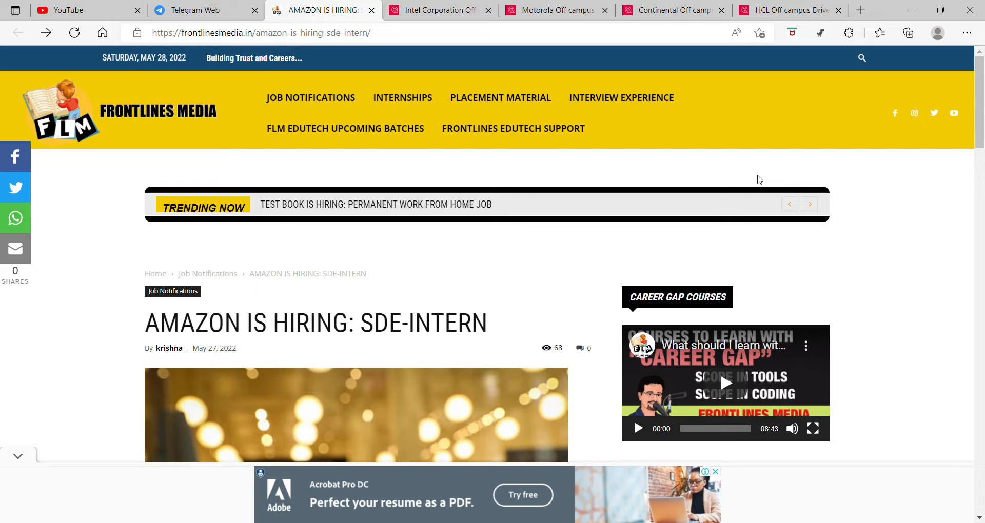
mouse_move(546, 222)
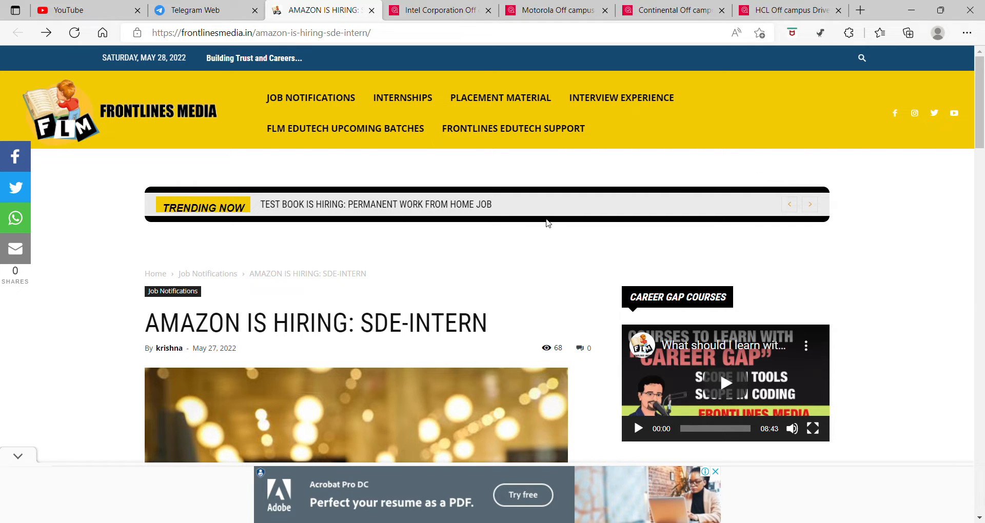
- Scroll the Amazon SDE Intern article to its introductory paragraph and role heading
scroll(down, 3)
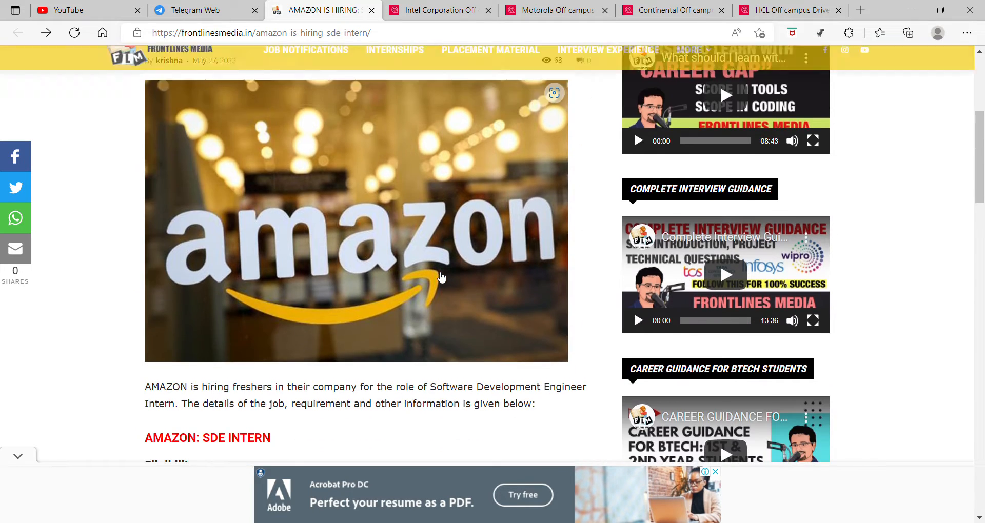
scroll(down, 3)
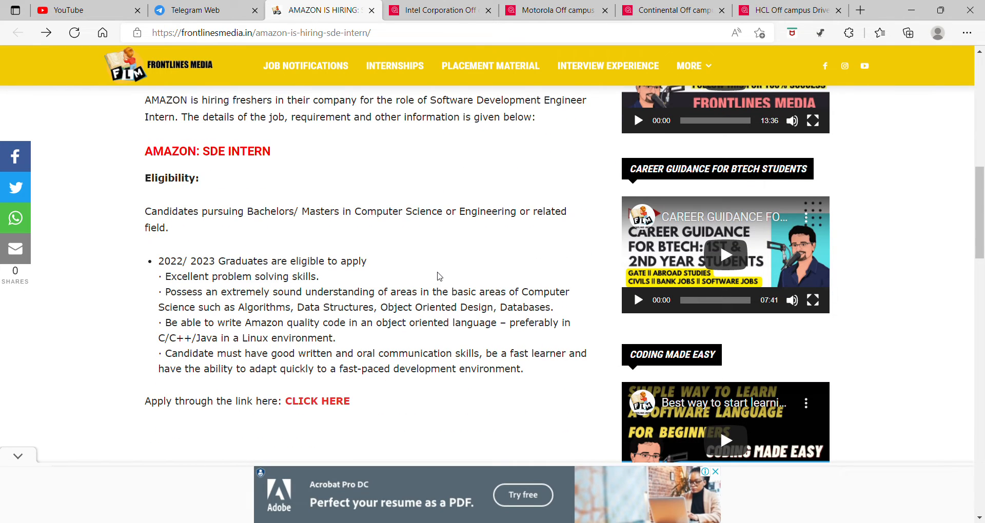
scroll(up, 3)
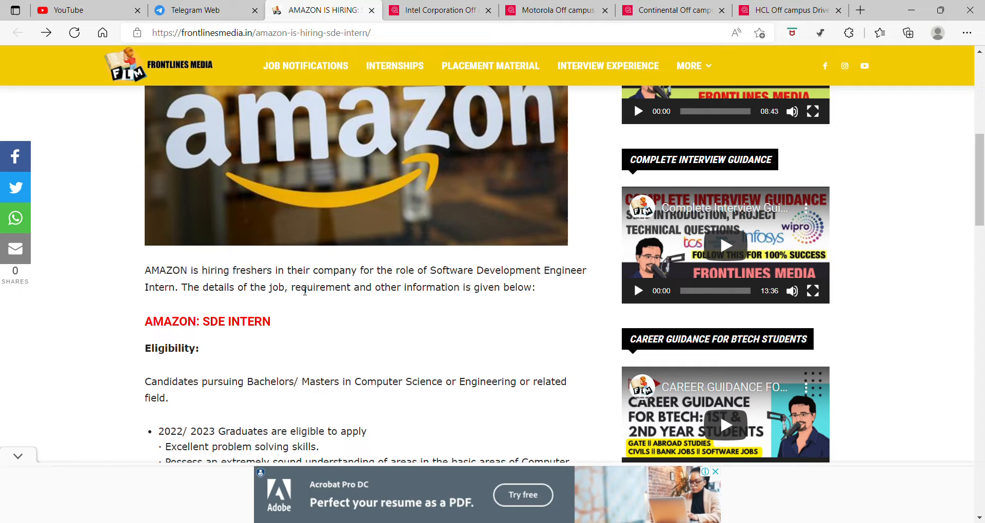
mouse_move(492, 293)
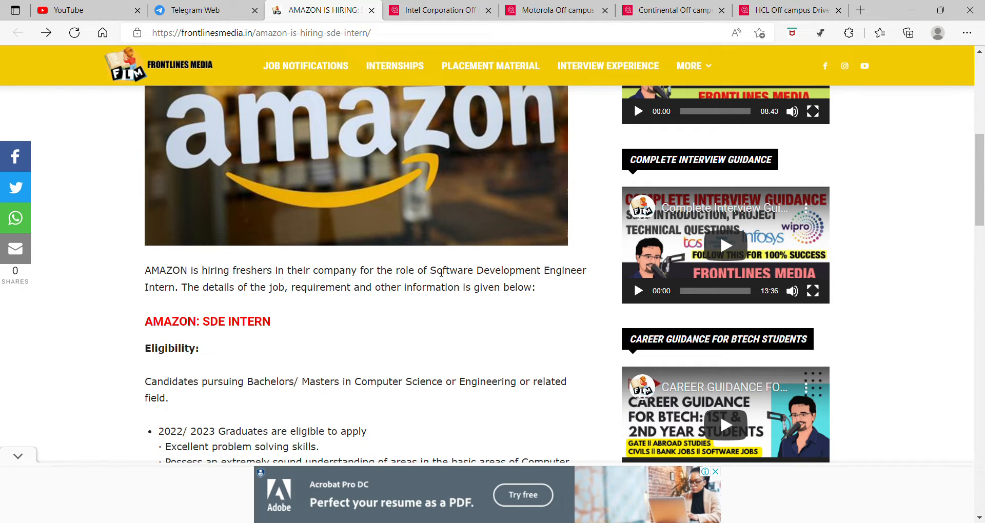
mouse_move(174, 294)
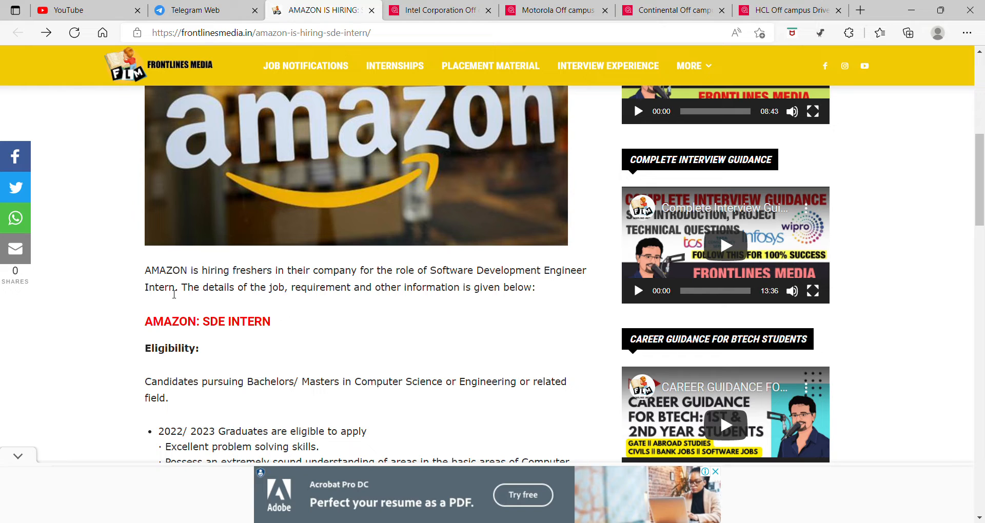
mouse_move(325, 295)
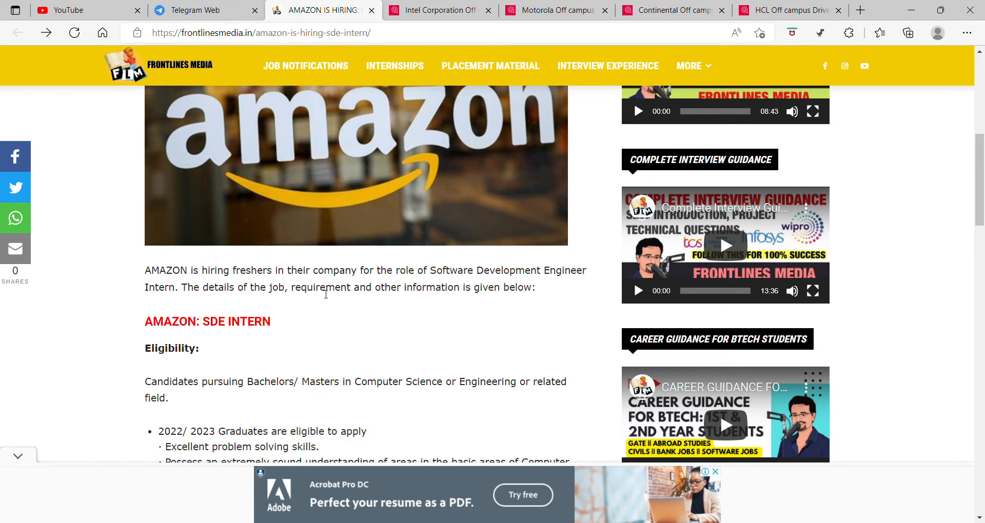
- Scroll down to the Eligibility section and the 'Apply through the link here' line
scroll(down, 3)
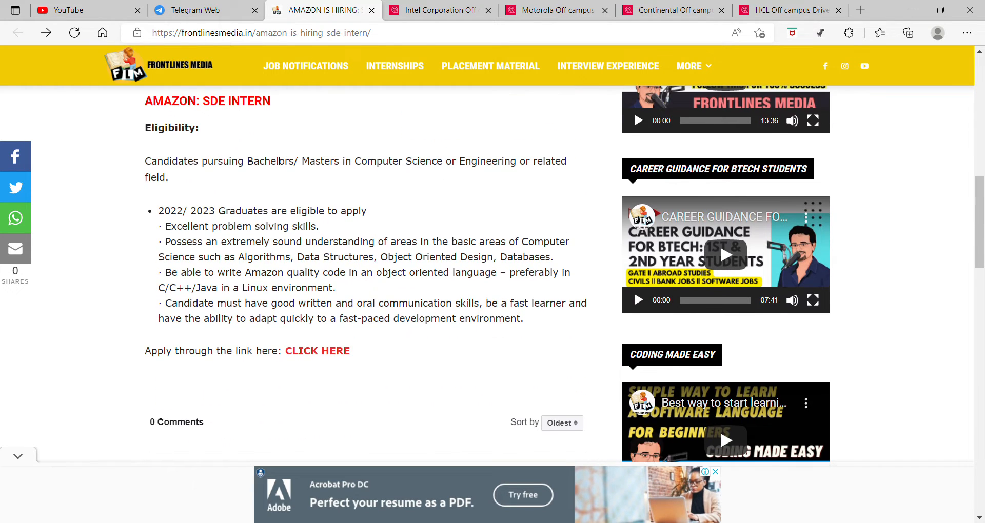
mouse_move(202, 167)
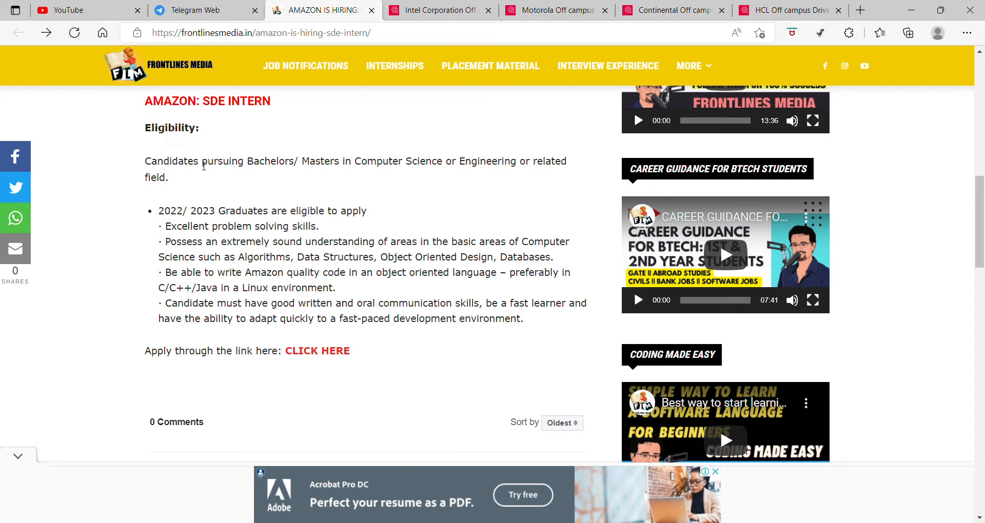
mouse_move(476, 161)
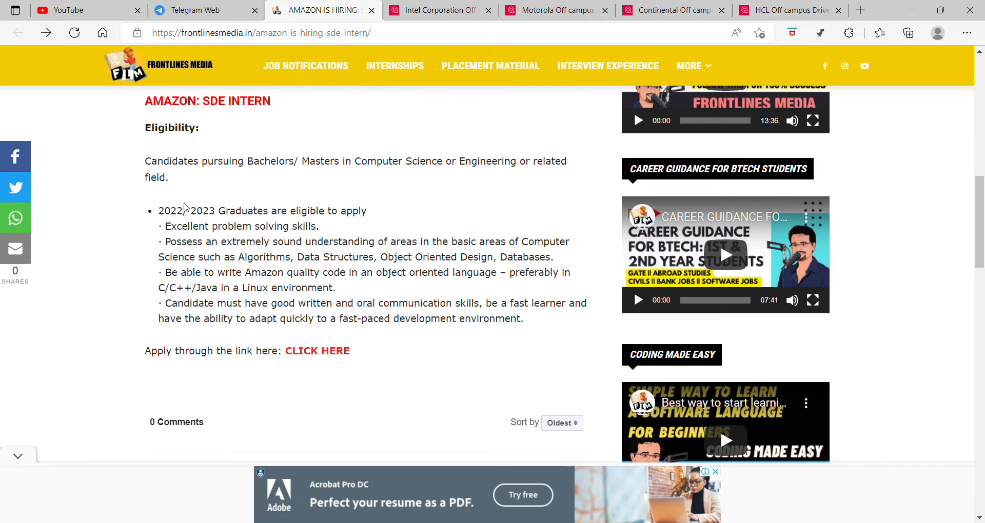
mouse_move(316, 161)
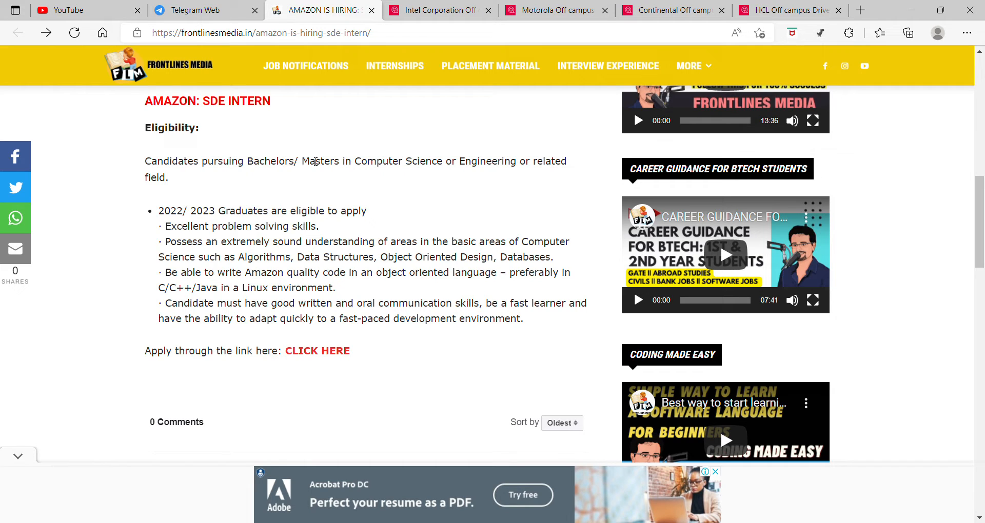
mouse_move(339, 225)
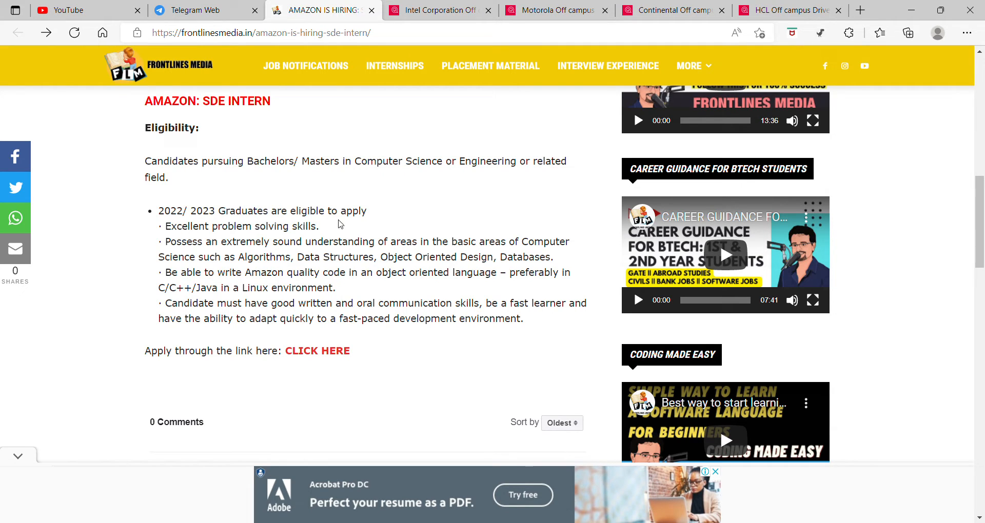
mouse_move(279, 234)
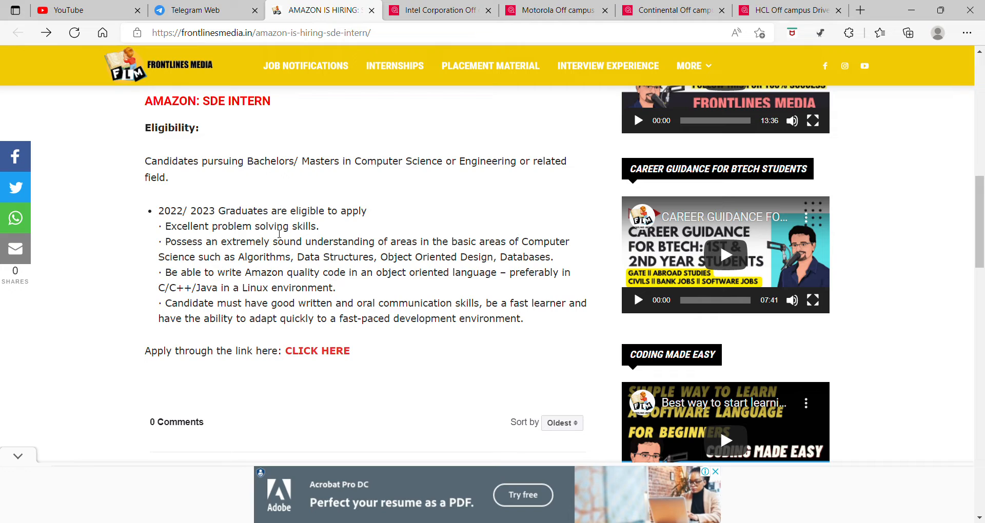
mouse_move(282, 247)
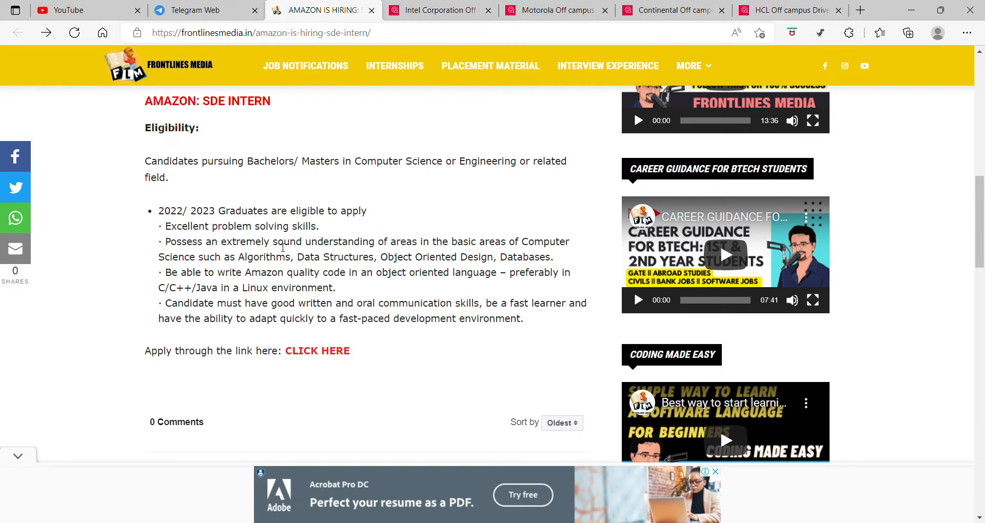
mouse_move(513, 257)
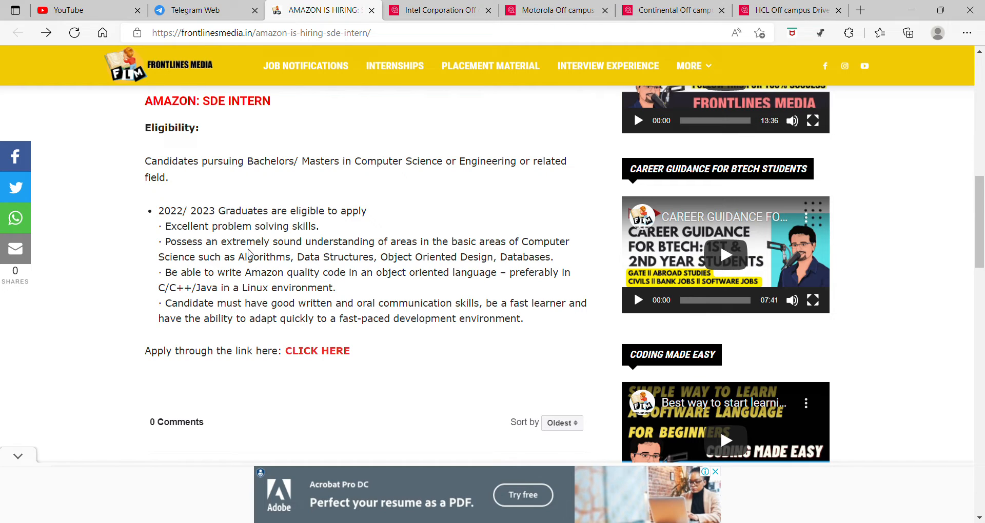
mouse_move(394, 263)
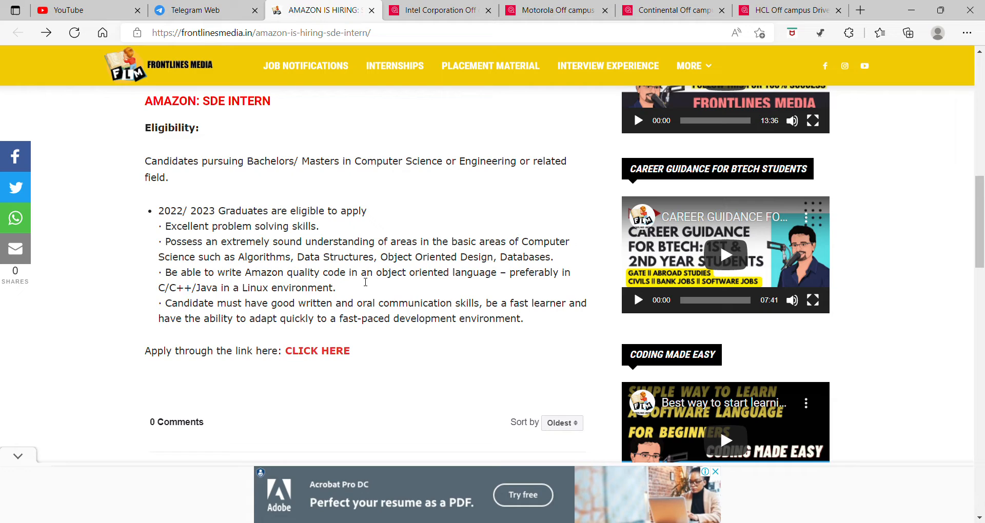
mouse_move(281, 275)
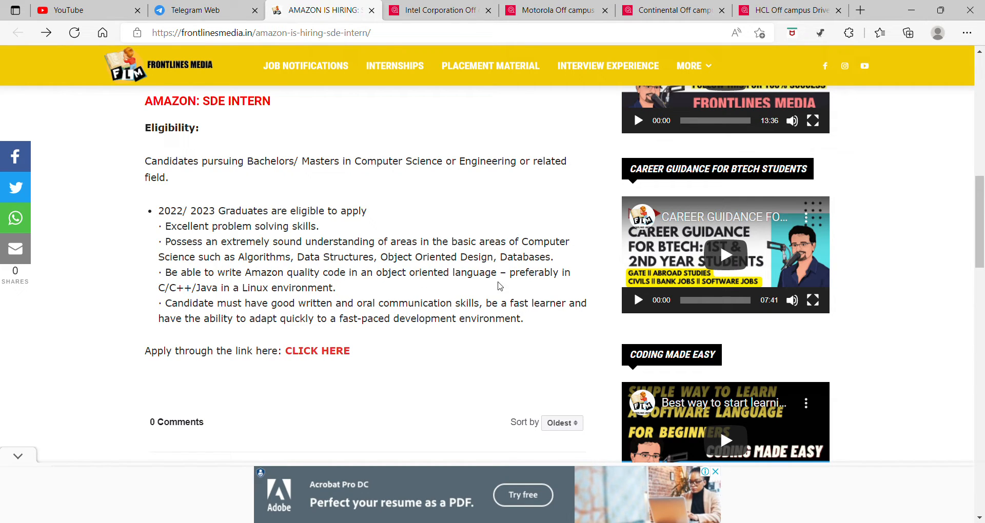
mouse_move(187, 297)
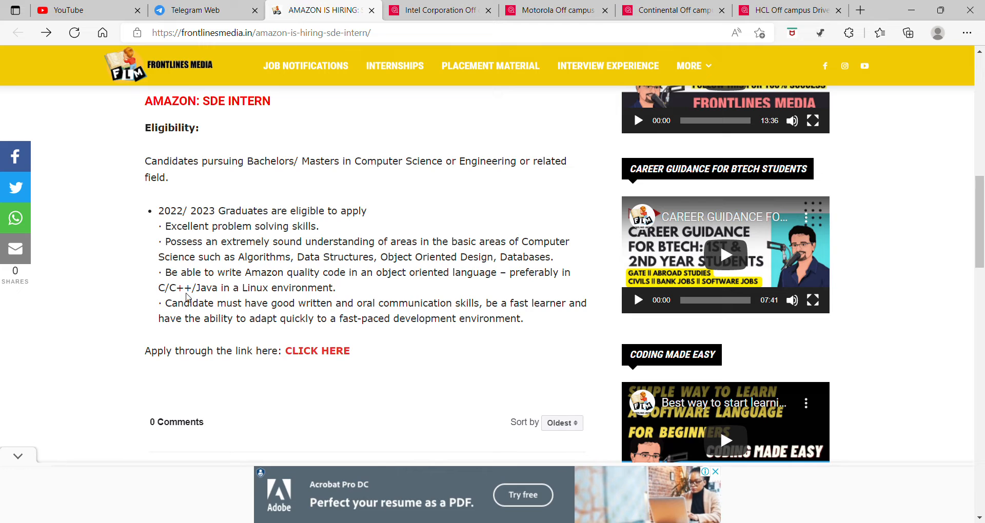
mouse_move(351, 290)
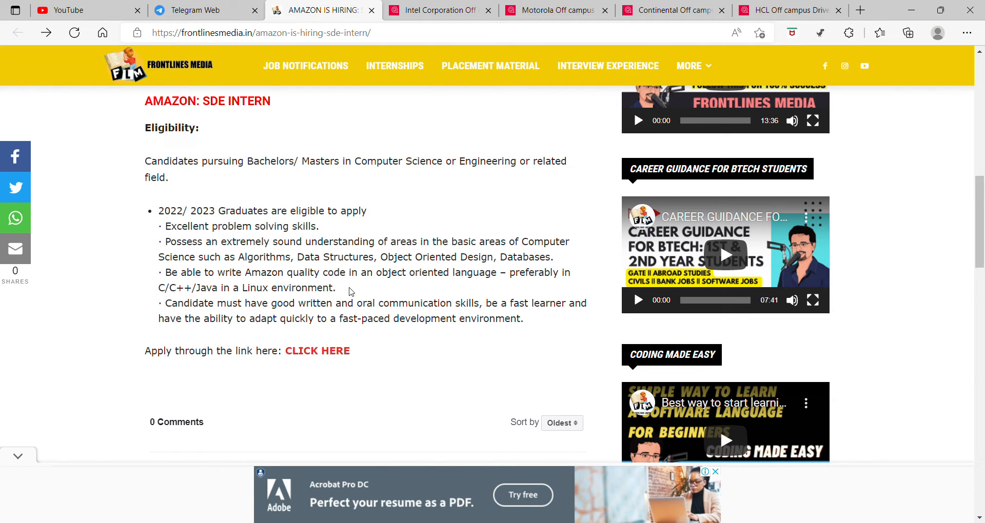
scroll(down, 3)
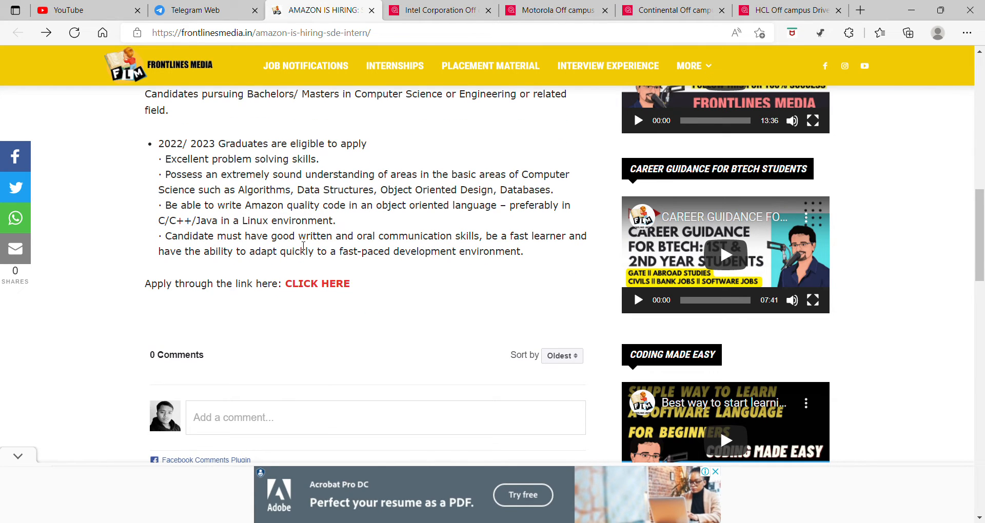
mouse_move(533, 246)
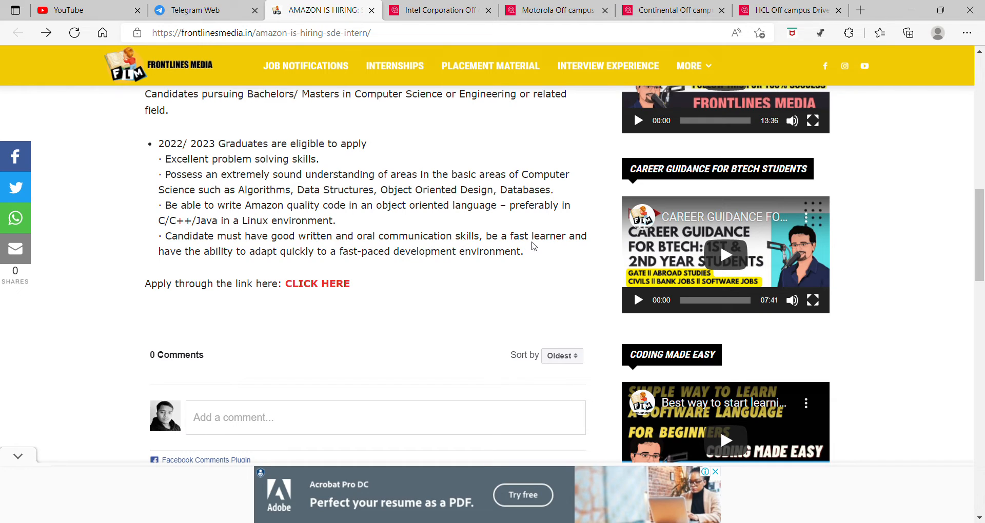
mouse_move(323, 275)
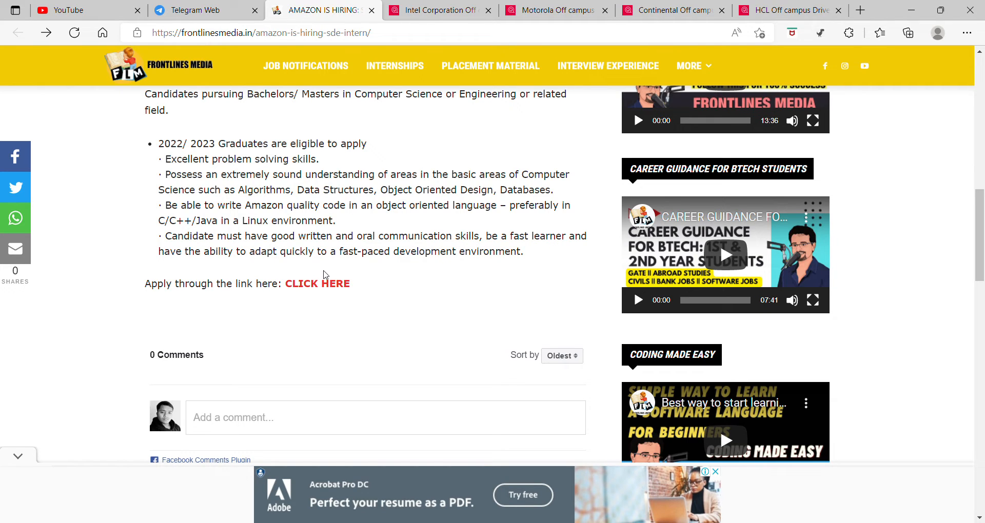
mouse_move(317, 284)
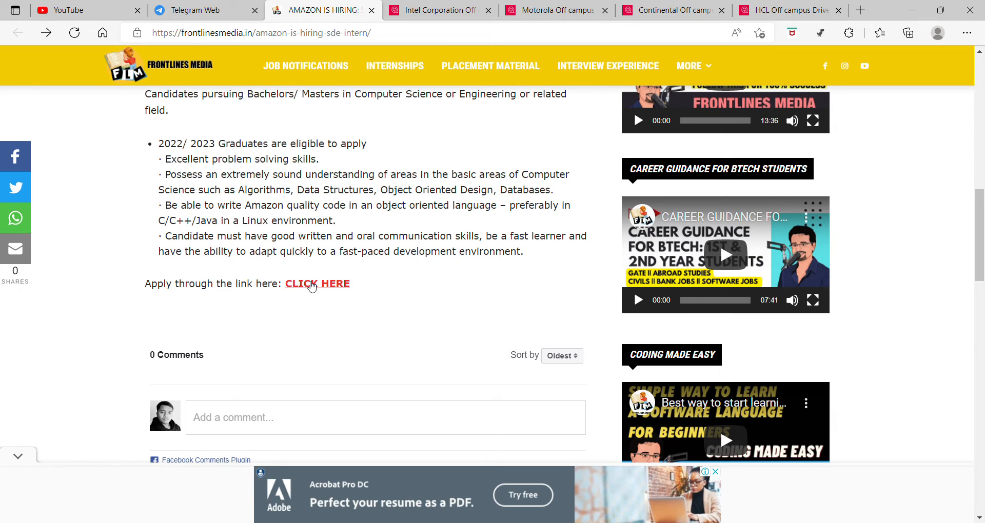
- Follow the 'CLICK HERE' apply link to the Software Development Engineer Intern page on amazon.jobs
click(317, 283)
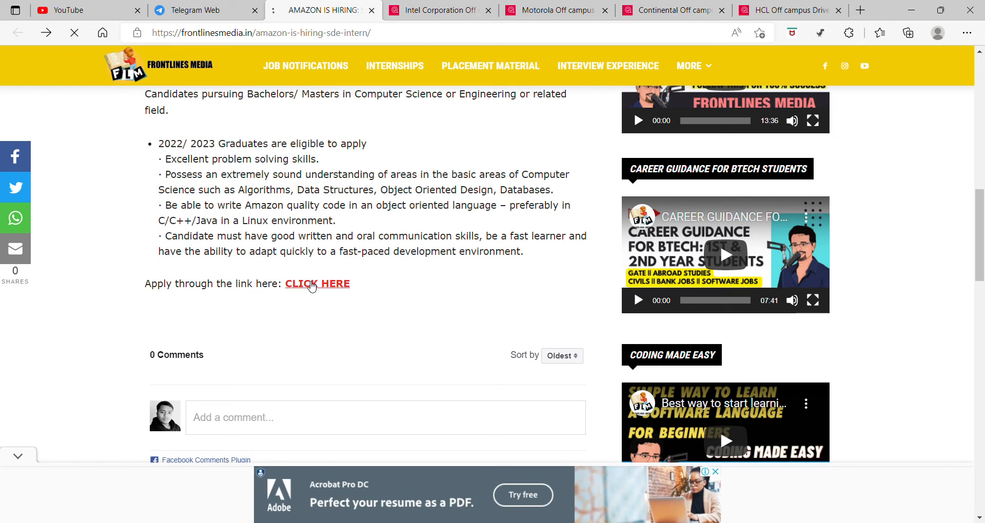
click(317, 283)
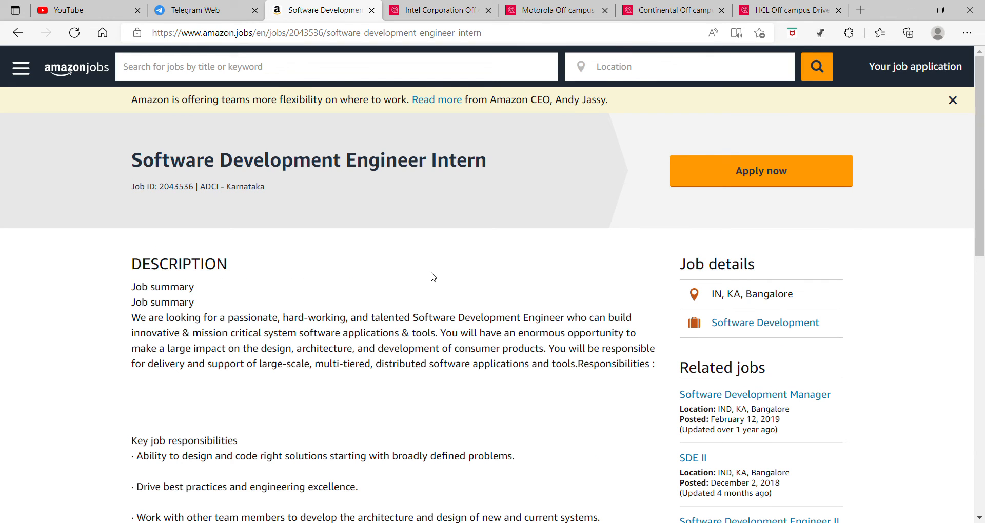